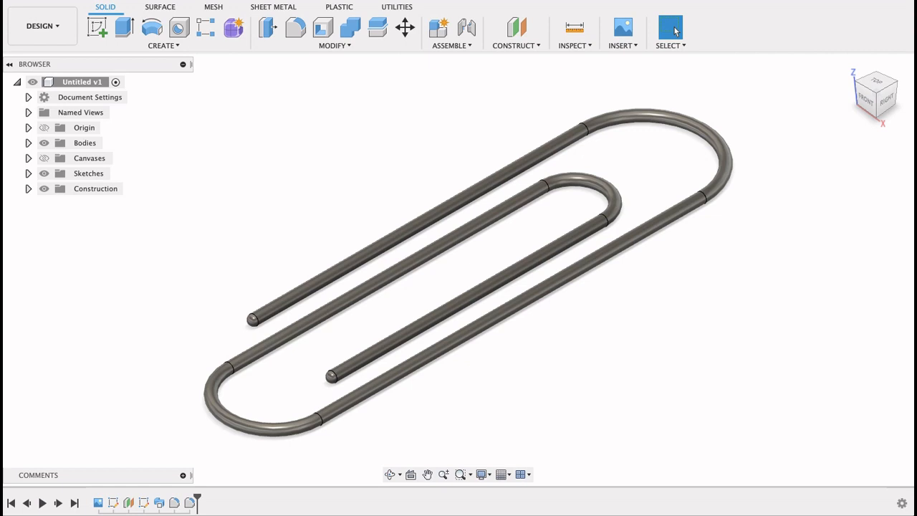
mouse_move(764, 186)
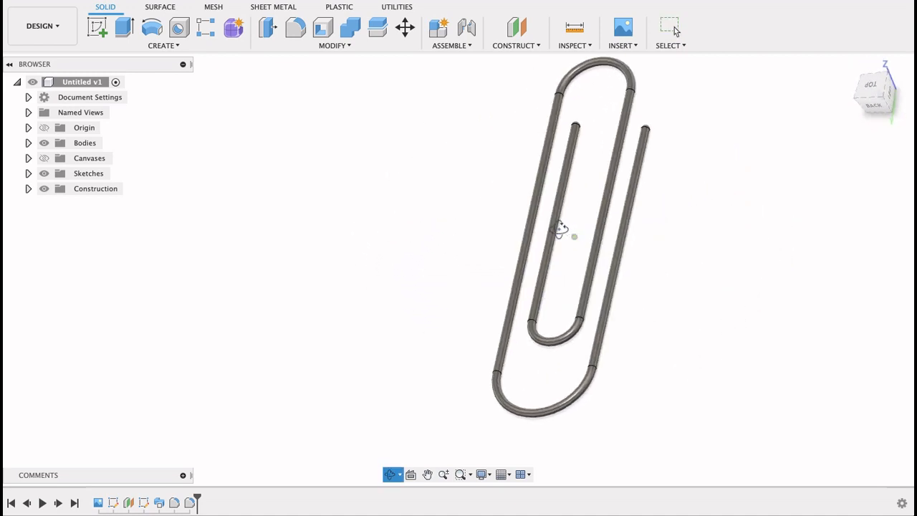
Orbit the finished paperclip model to view it from several angles
drag(561, 227, 509, 138)
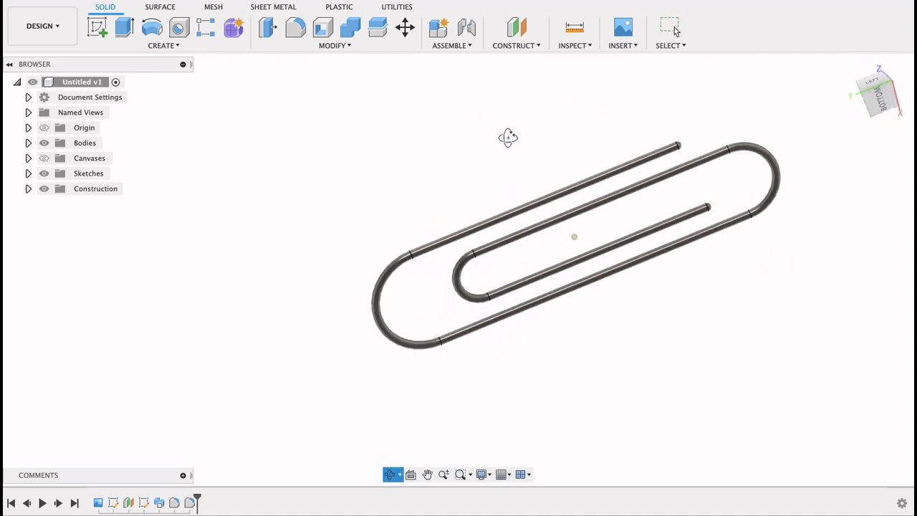
drag(508, 137, 611, 117)
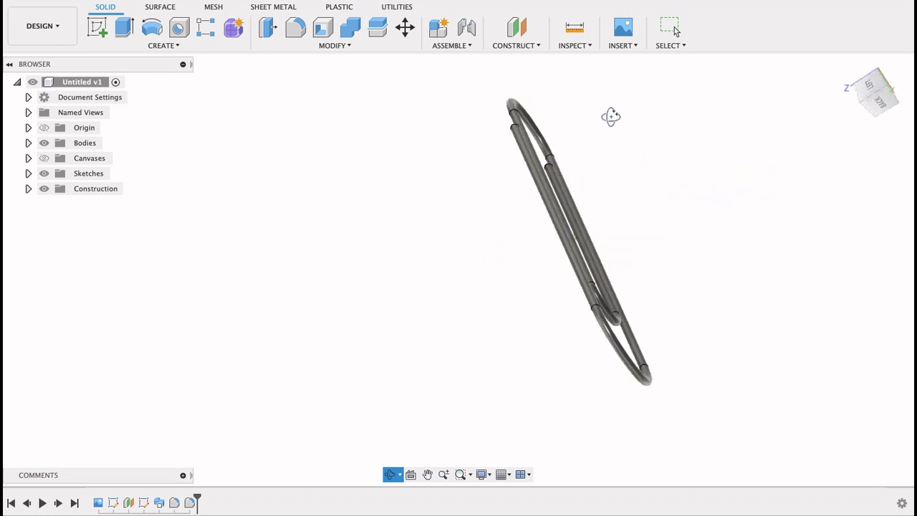
drag(611, 116, 704, 234)
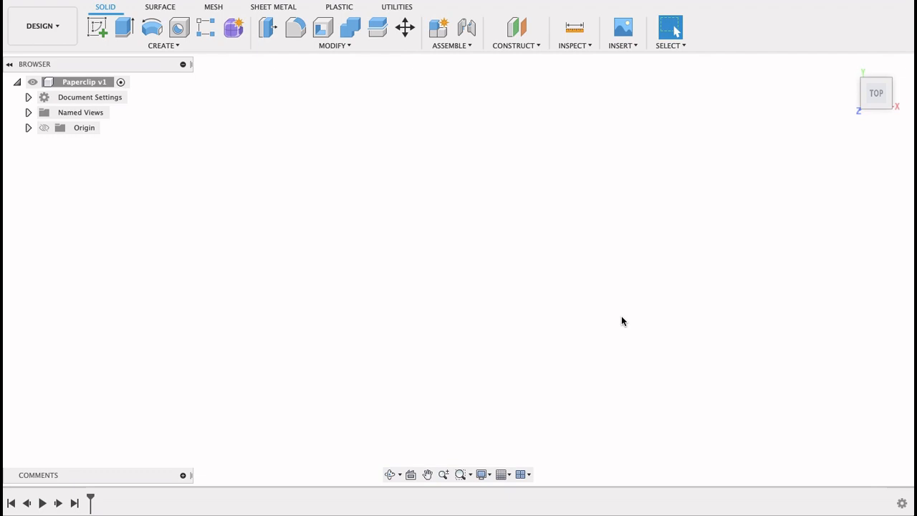
mouse_move(620, 318)
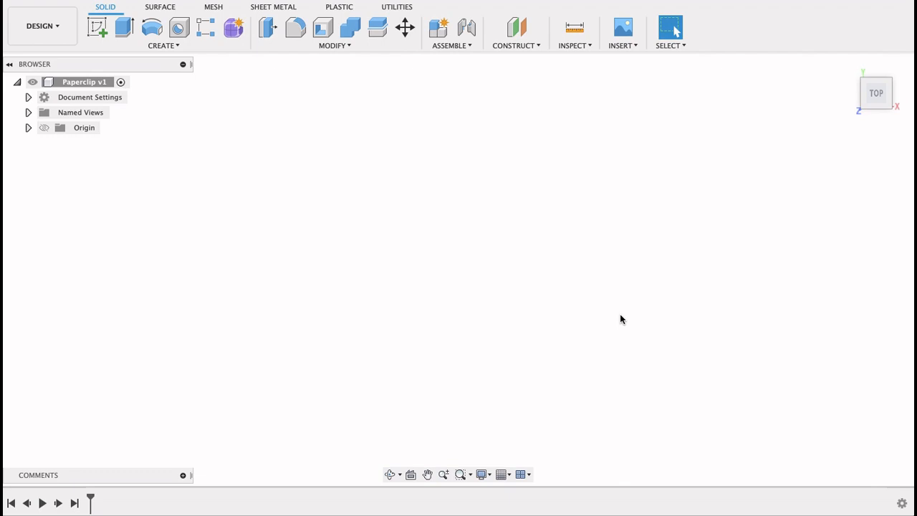
Insert IMG_7372.jpeg as a canvas on the XY plane, scaled to 2.105
click(620, 27)
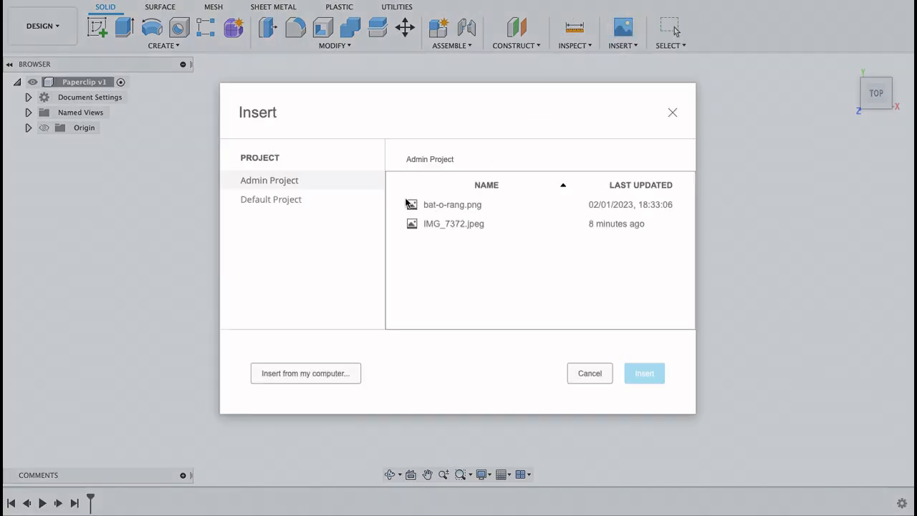
click(644, 373)
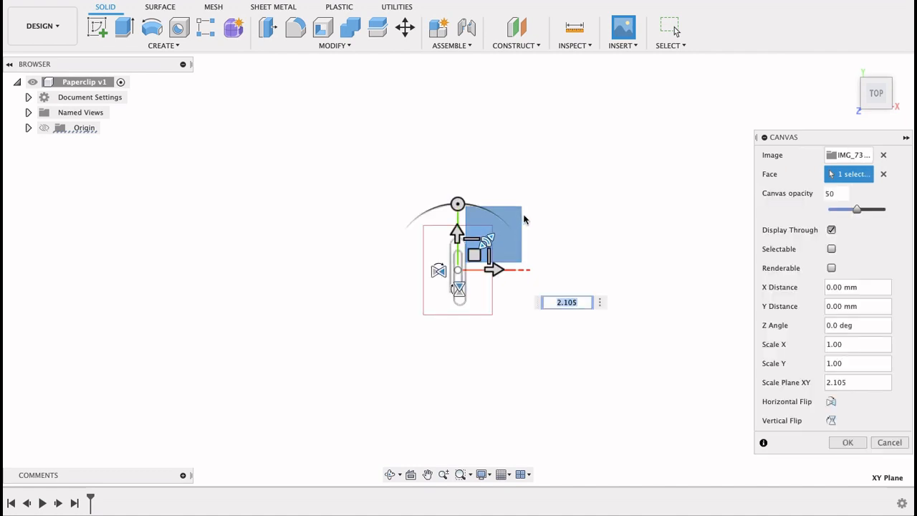
click(847, 442)
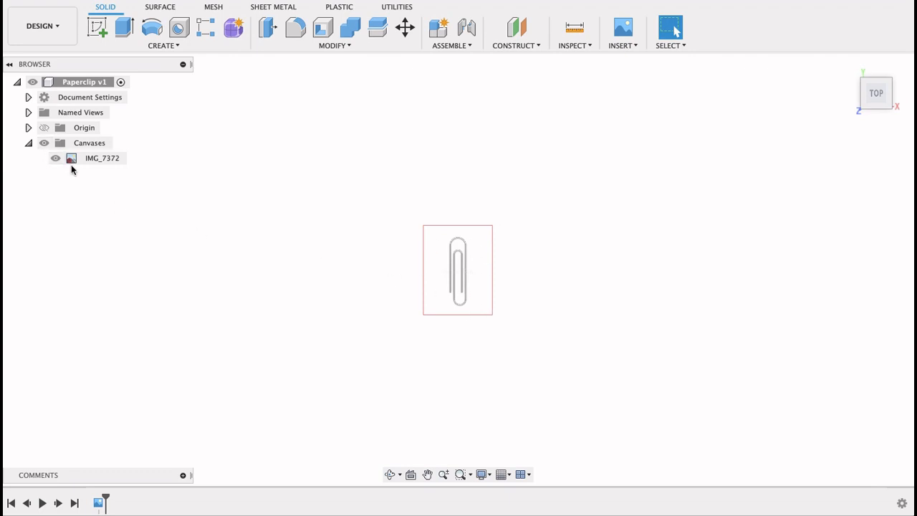
Calibrate the IMG_7372 canvas by picking two measurement points on the clip
click(102, 158)
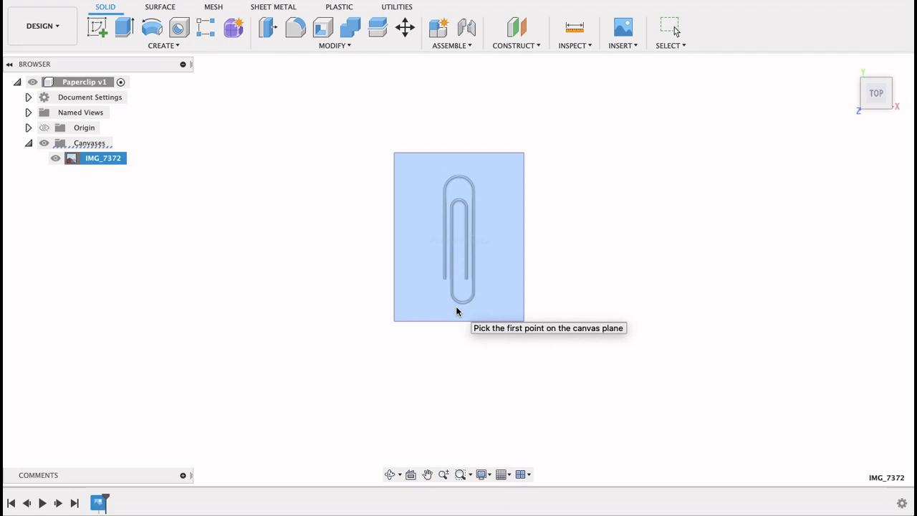
click(457, 311)
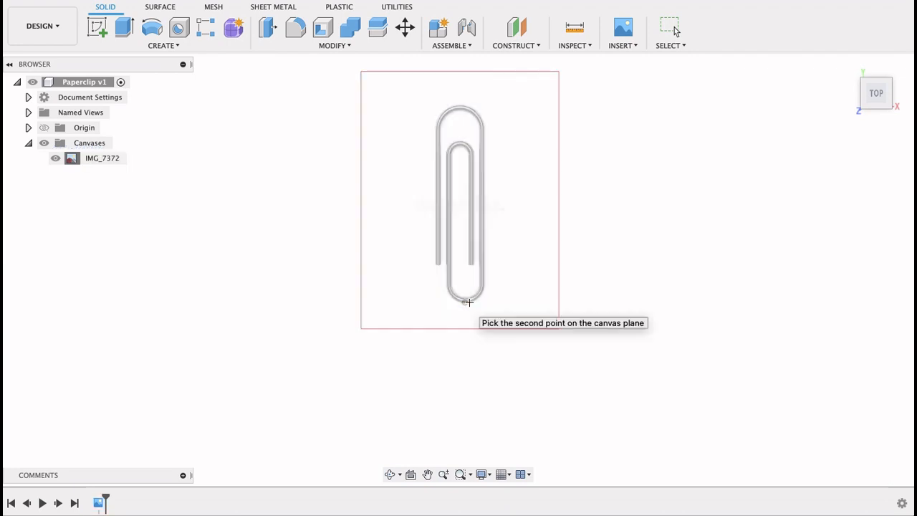
click(464, 301)
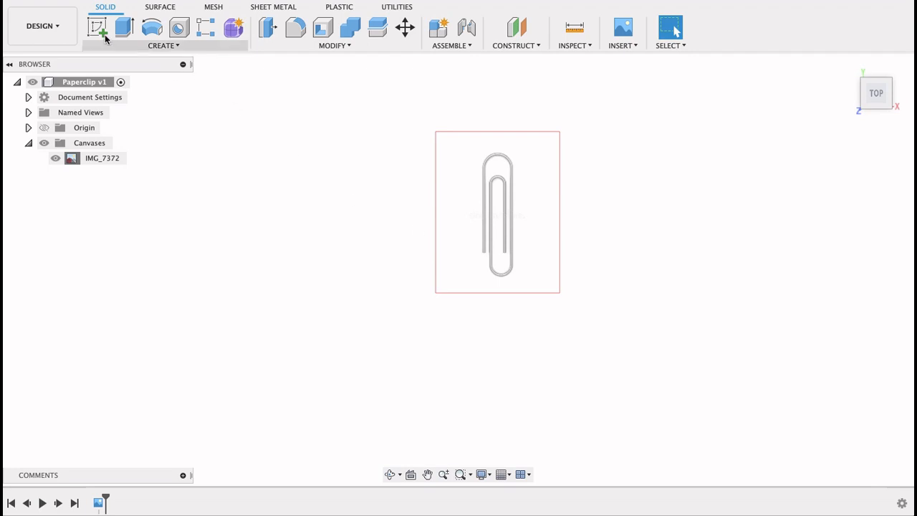
Trace the clip's long straight runs and inner-loop bend with sketch lines and arcs
click(97, 27)
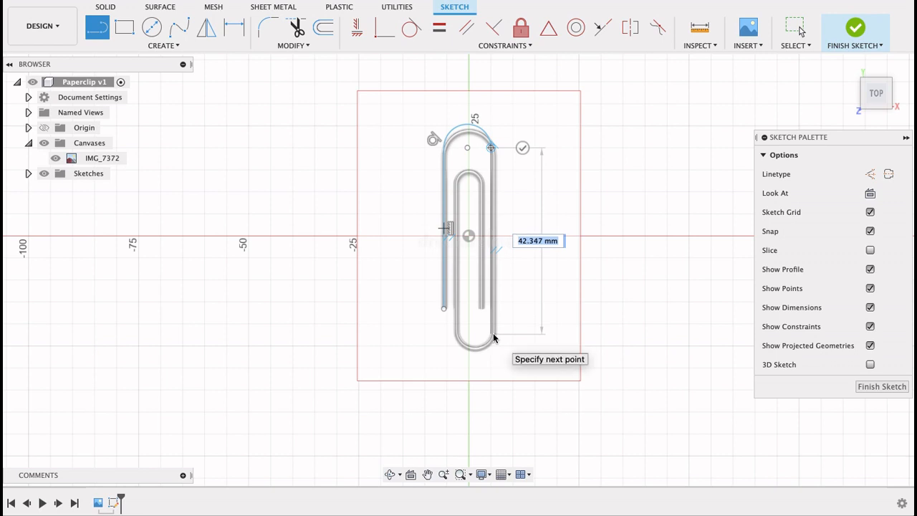
click(490, 336)
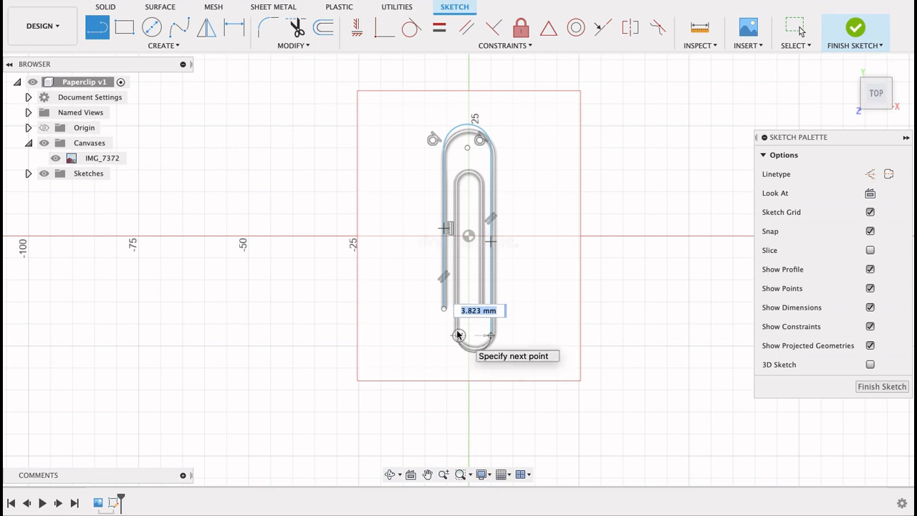
click(458, 335)
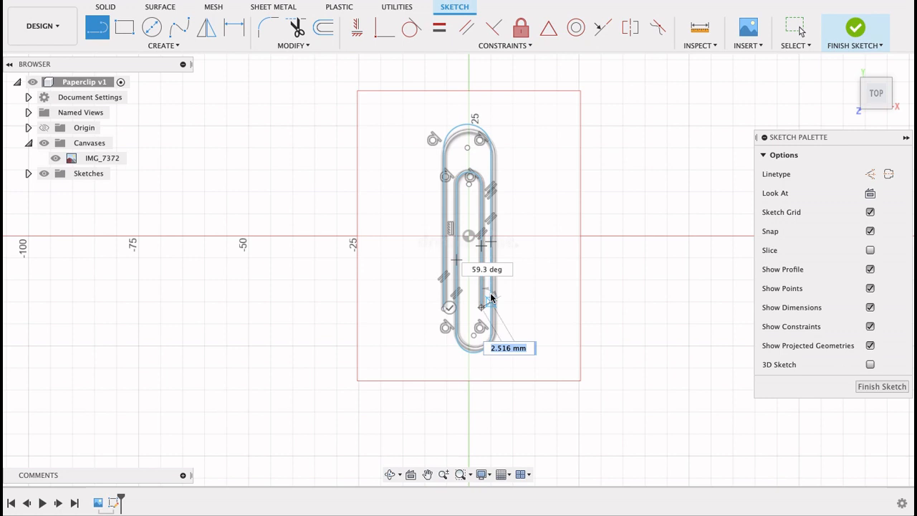
drag(493, 299, 487, 301)
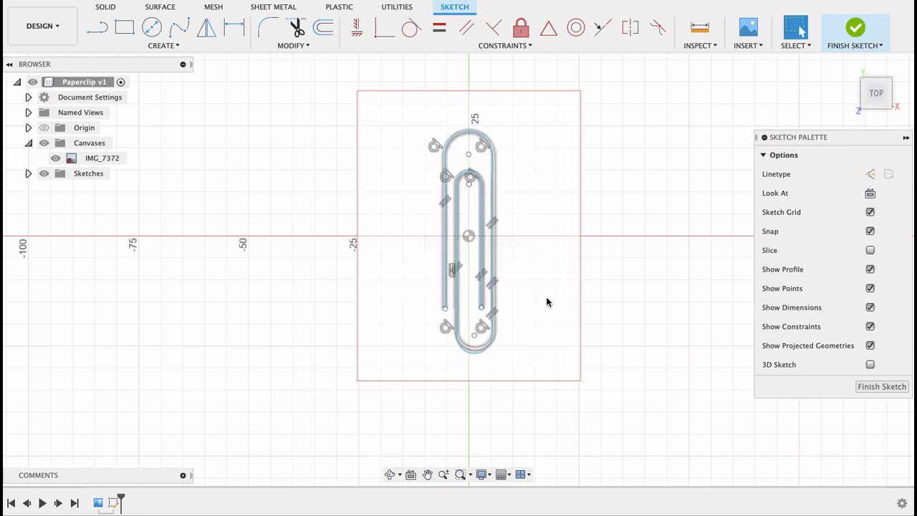
click(475, 340)
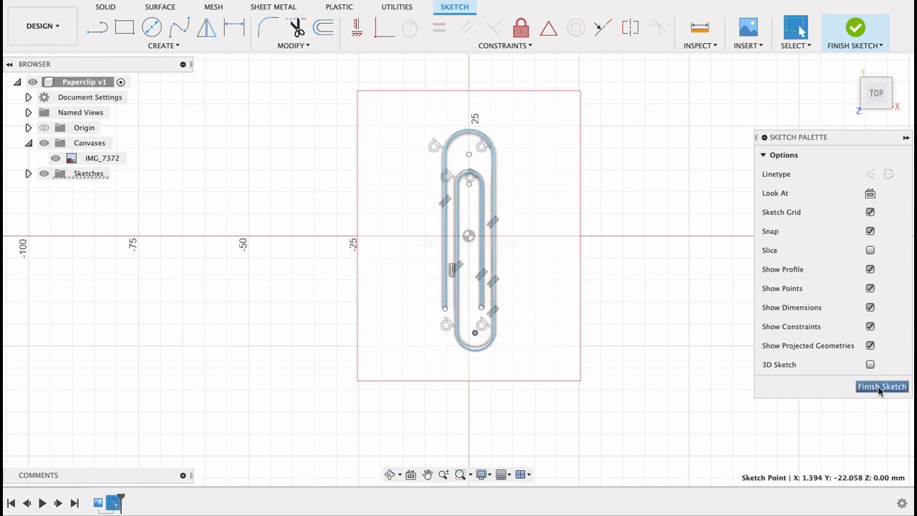
Finish the traced sketch and add a construction plane offset from XZ to a sketch point
click(882, 386)
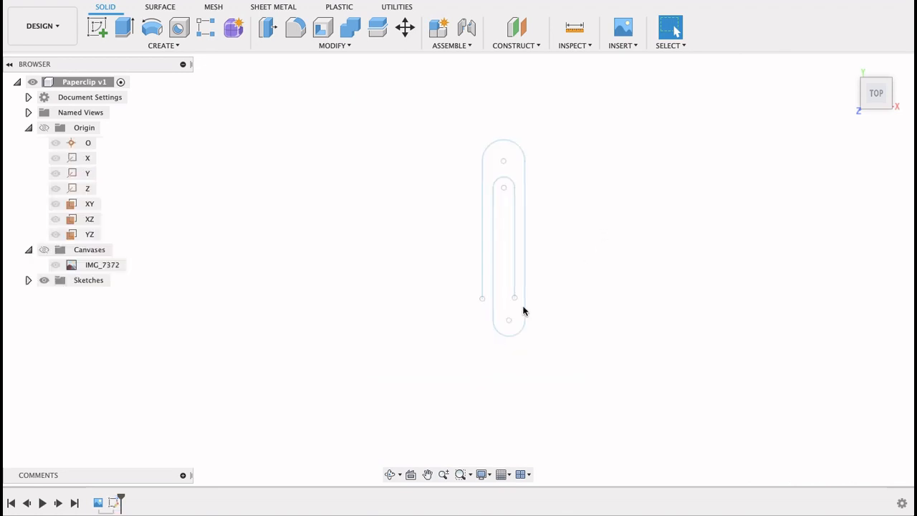
mouse_move(481, 299)
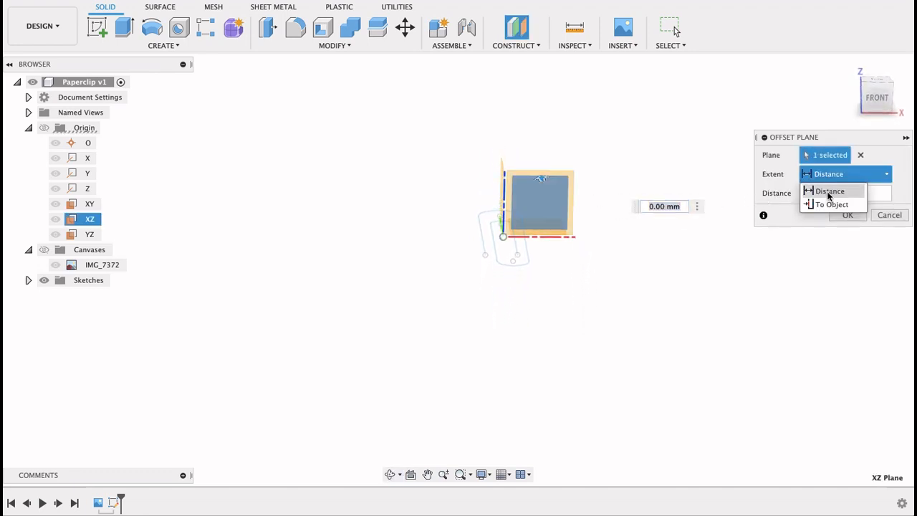
click(833, 204)
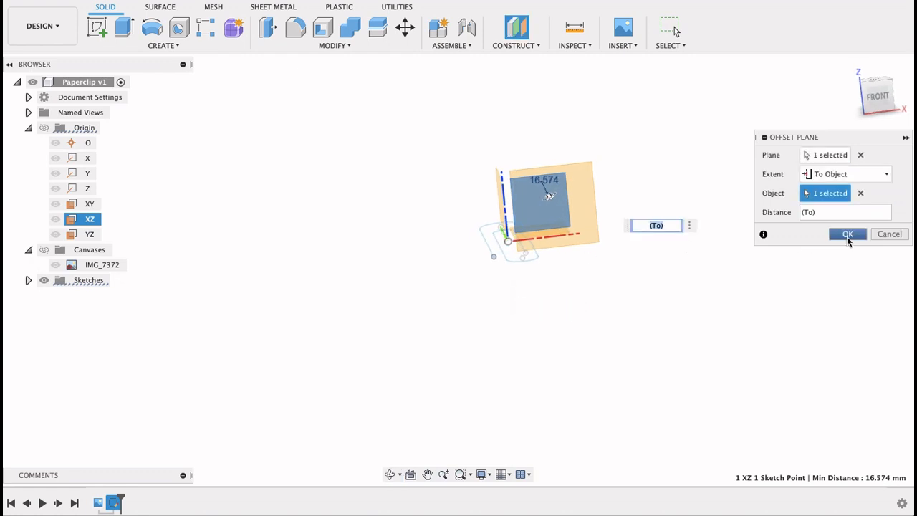
click(848, 234)
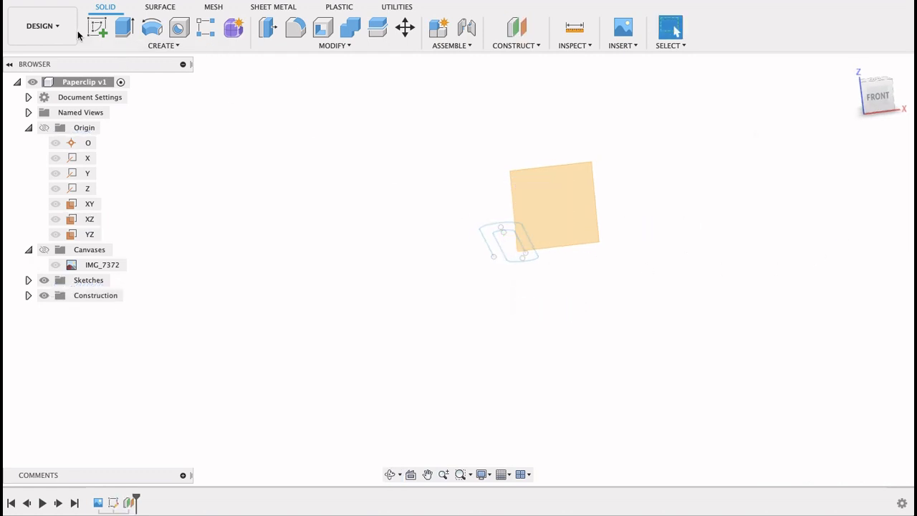
On the offset plane, project the path end and draw a 1 mm diameter circle there
click(97, 27)
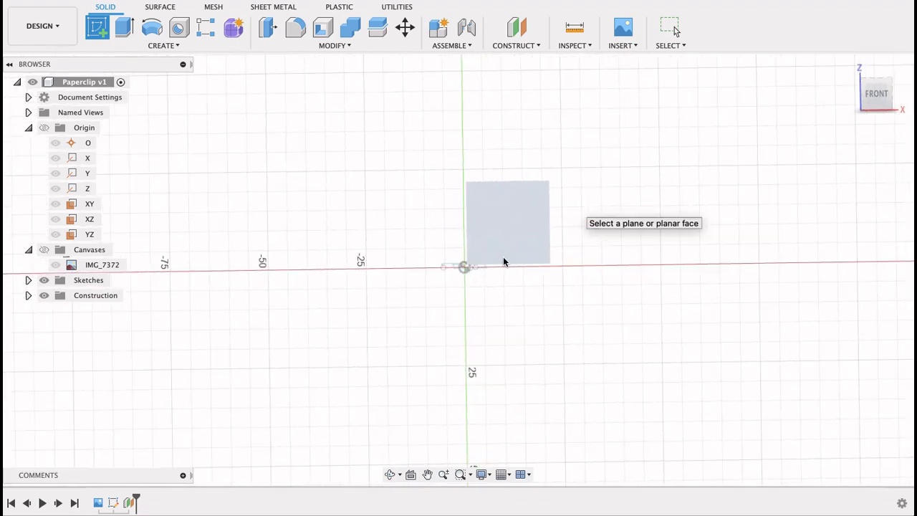
click(507, 221)
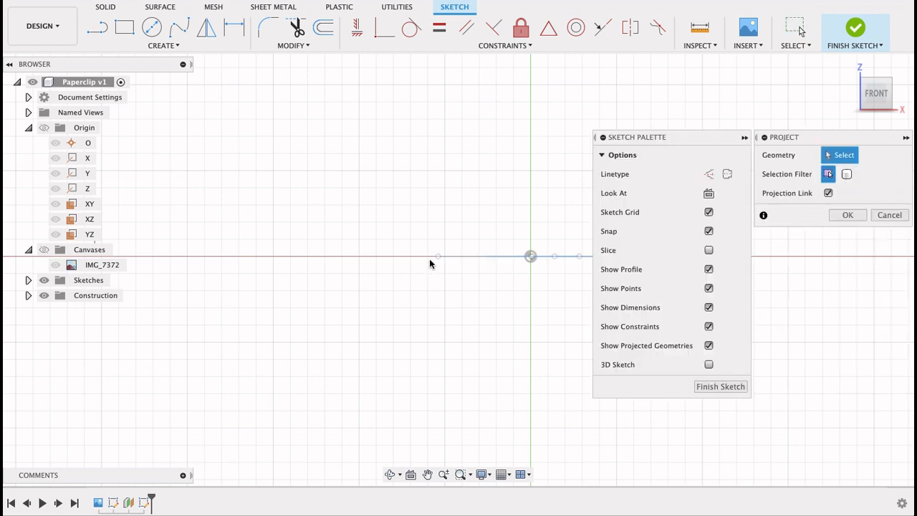
click(530, 256)
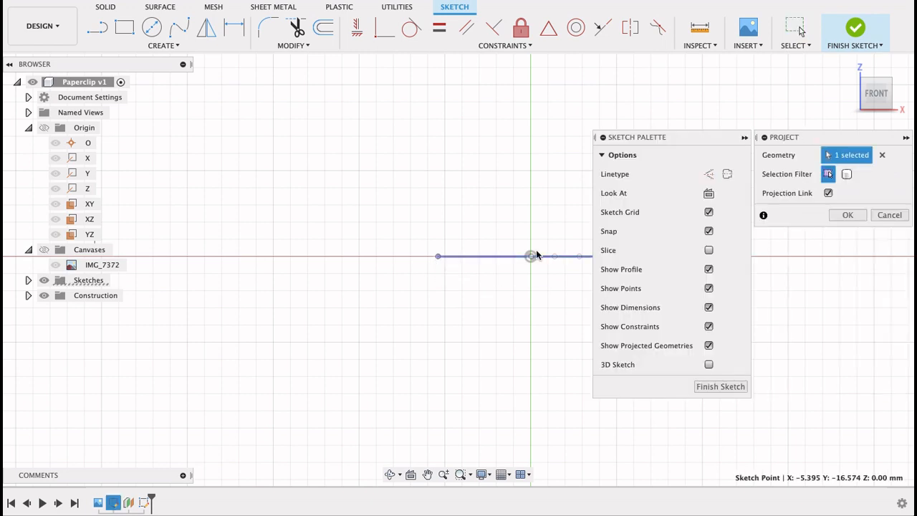
click(847, 215)
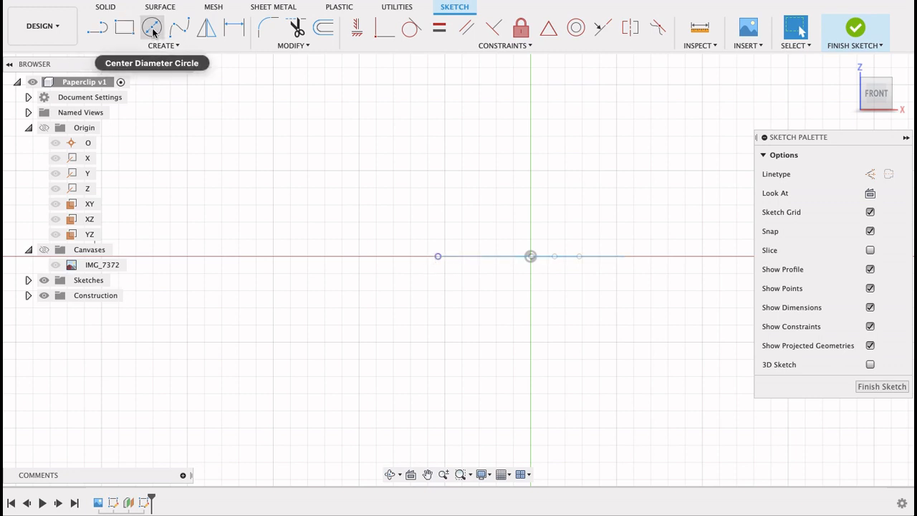
click(438, 256)
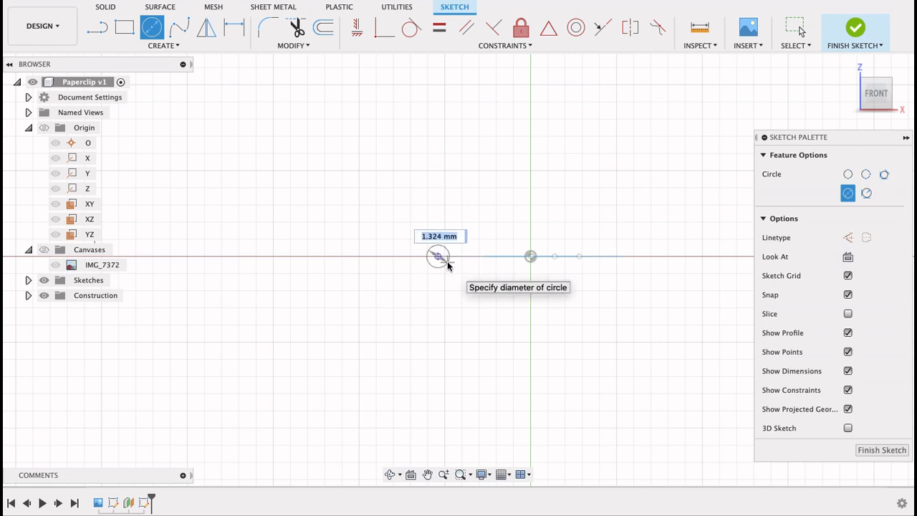
text(1)
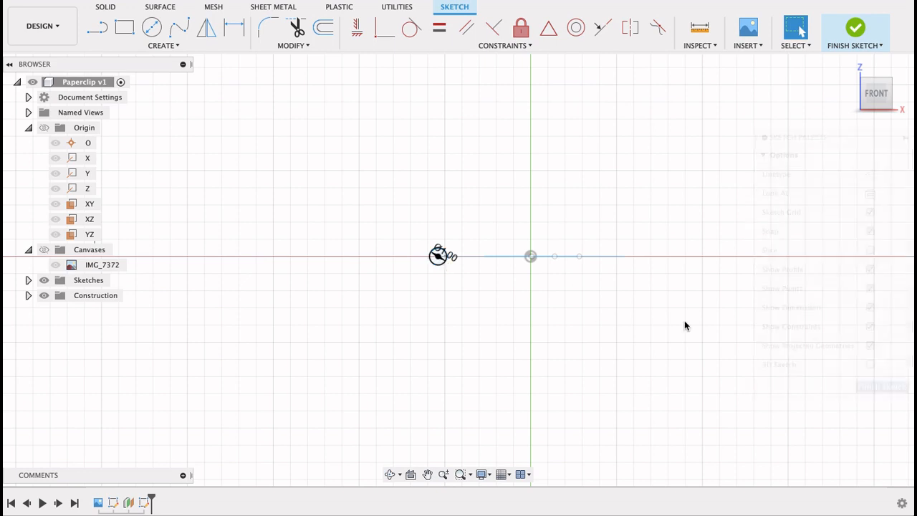
click(855, 27)
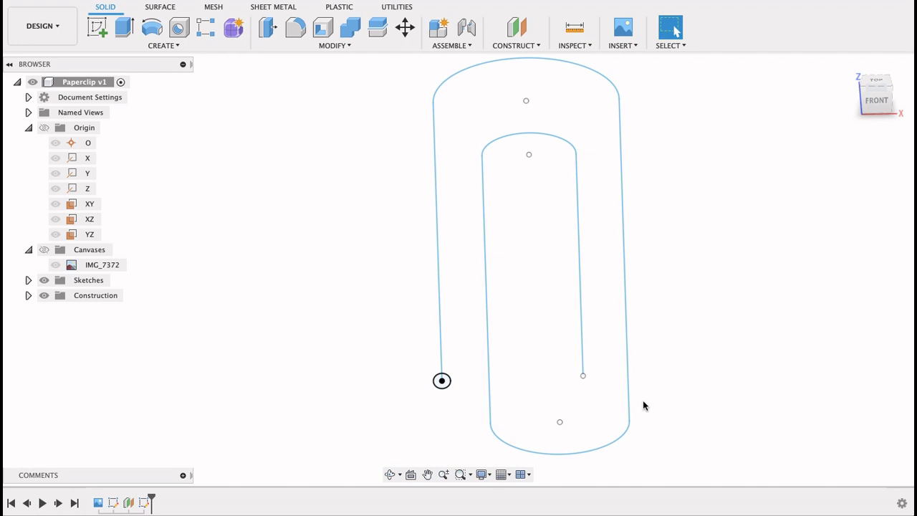
mouse_move(309, 116)
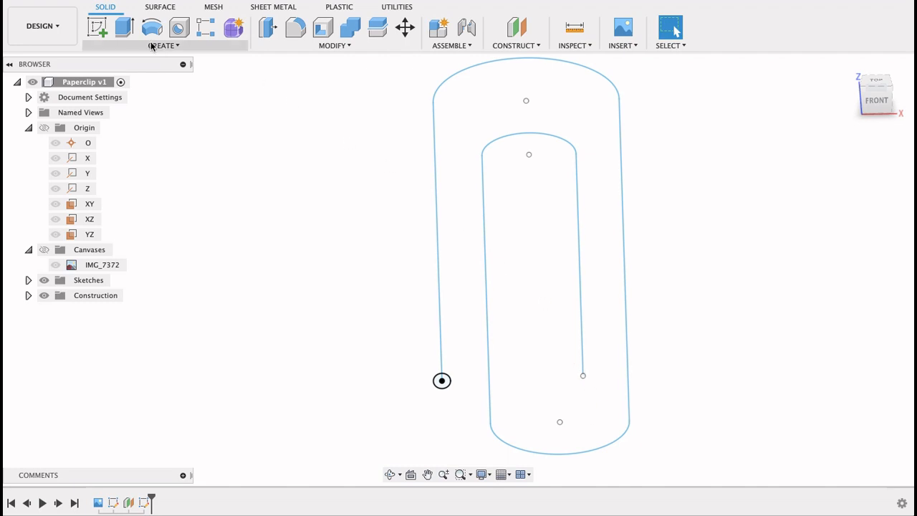
Sweep the small circle profile along the traced paperclip path into a solid body
click(163, 45)
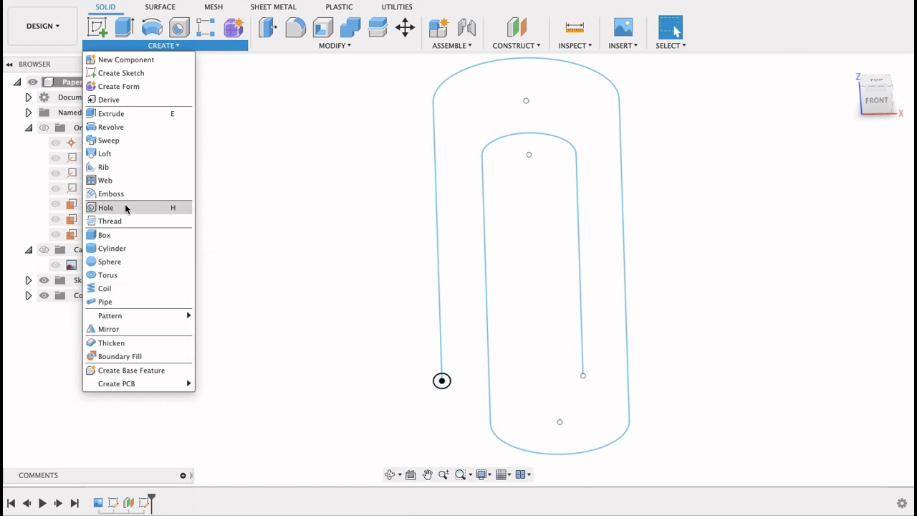
click(108, 139)
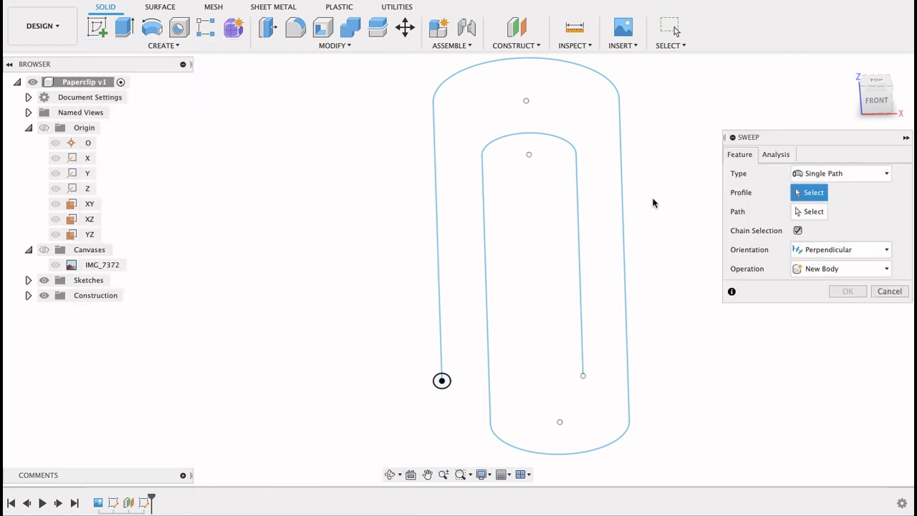
mouse_move(476, 409)
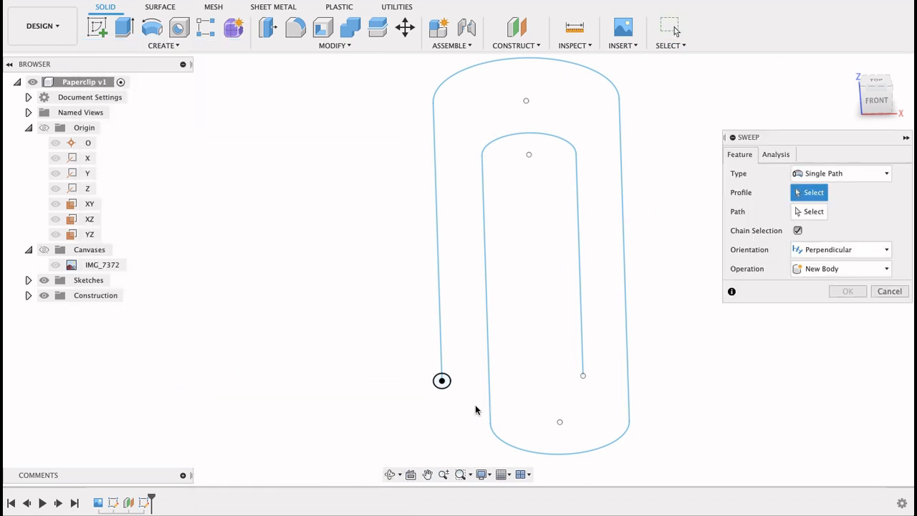
click(442, 381)
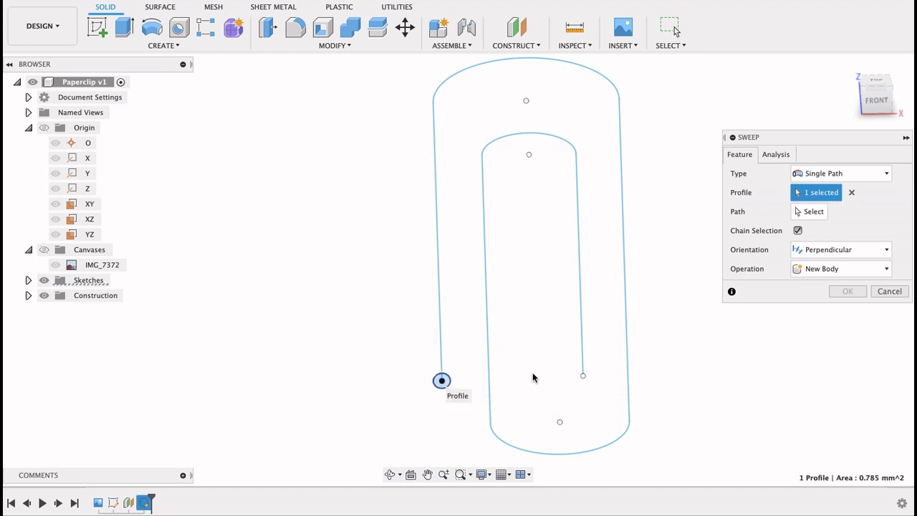
click(813, 211)
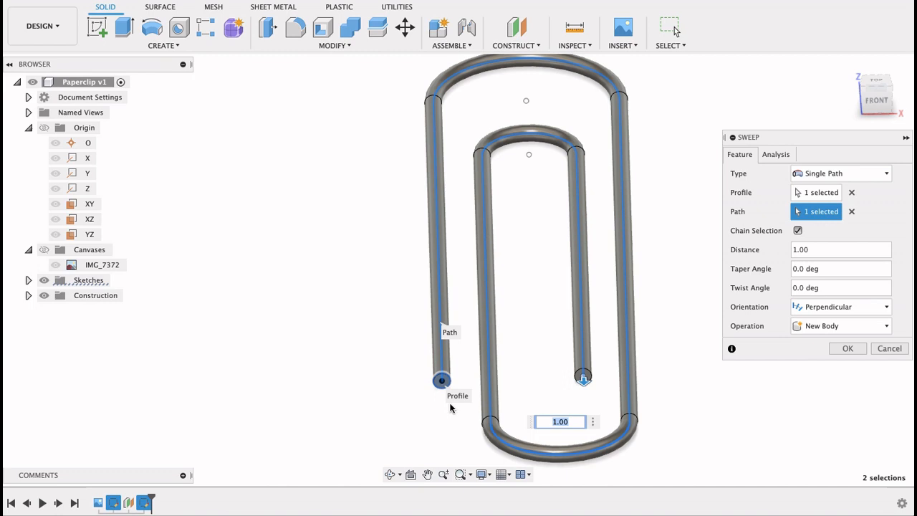
mouse_move(770, 381)
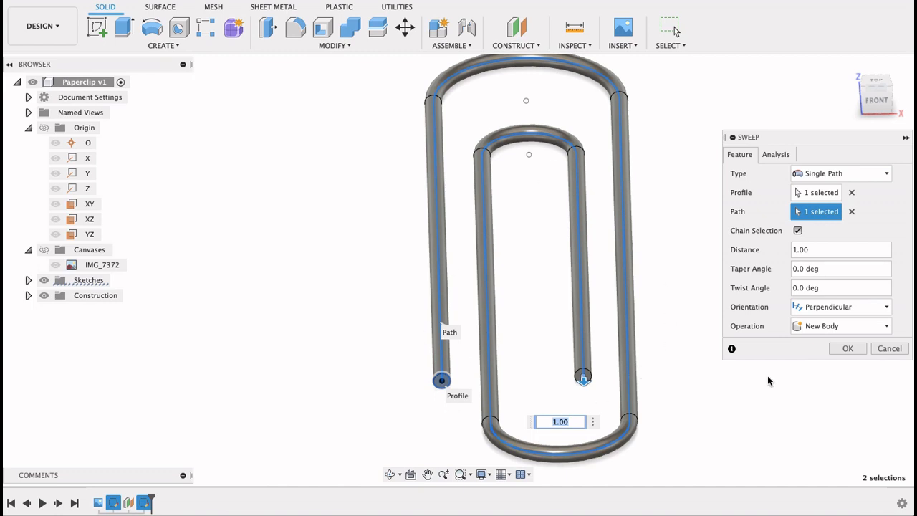
click(847, 348)
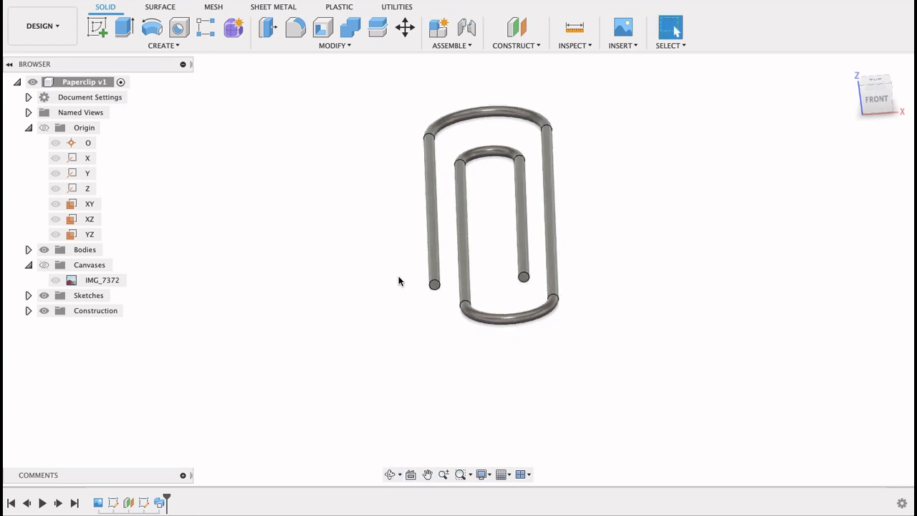
Select both paperclip tip end edges for a 0.5 mm radius fillet
click(294, 27)
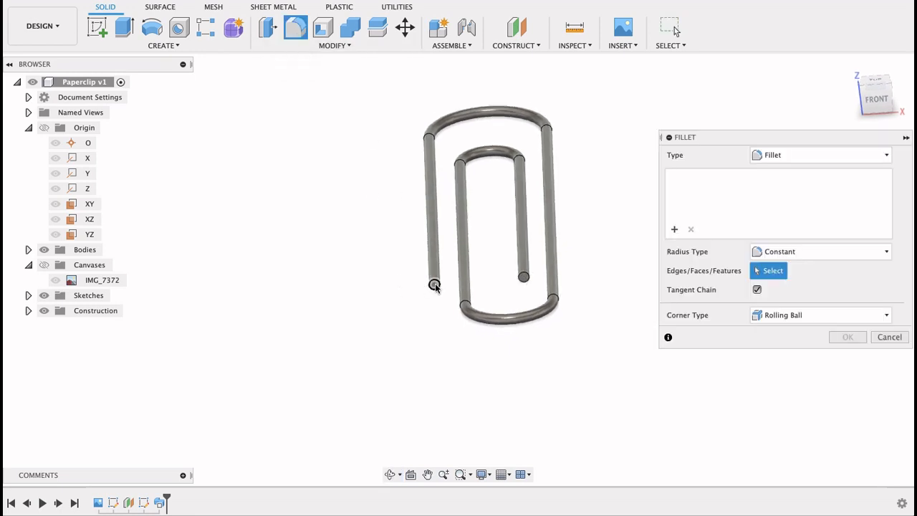
click(435, 285)
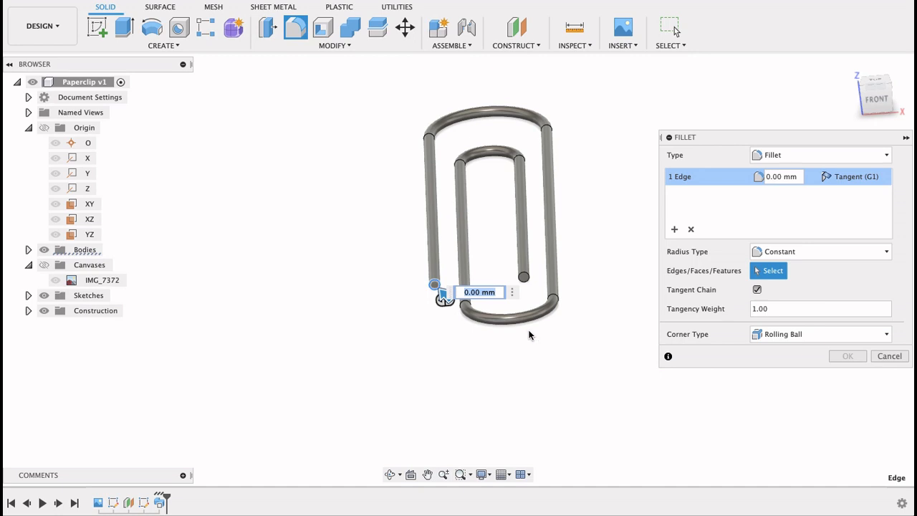
text(.5)
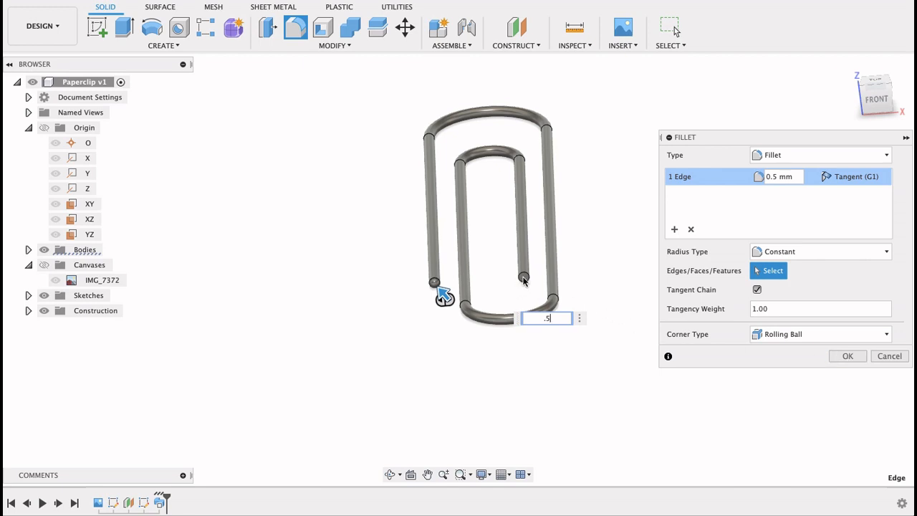
click(523, 278)
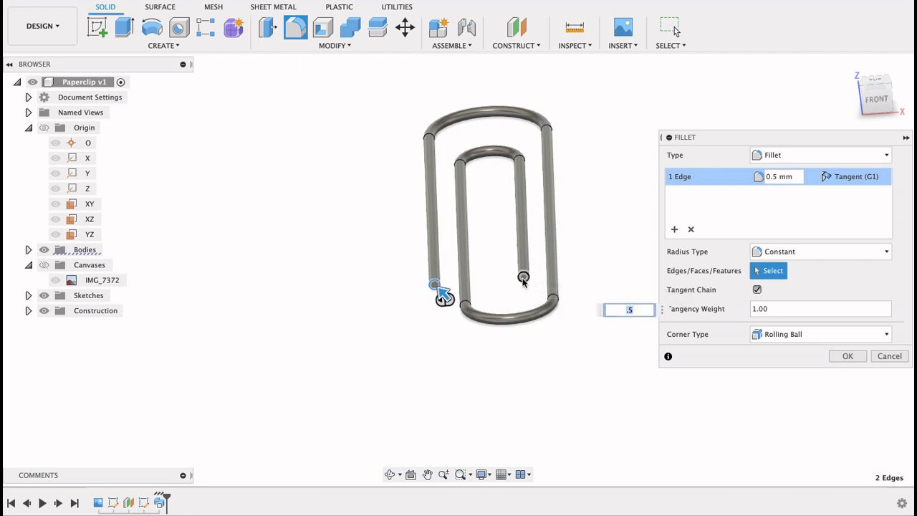